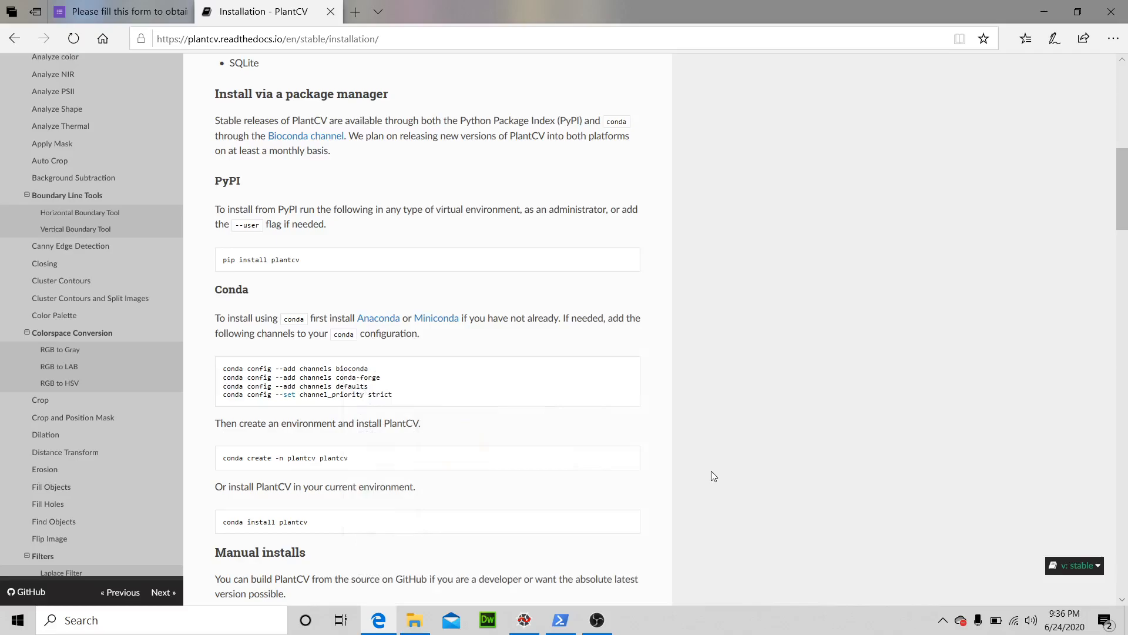
pyautogui.moveTo(687, 360)
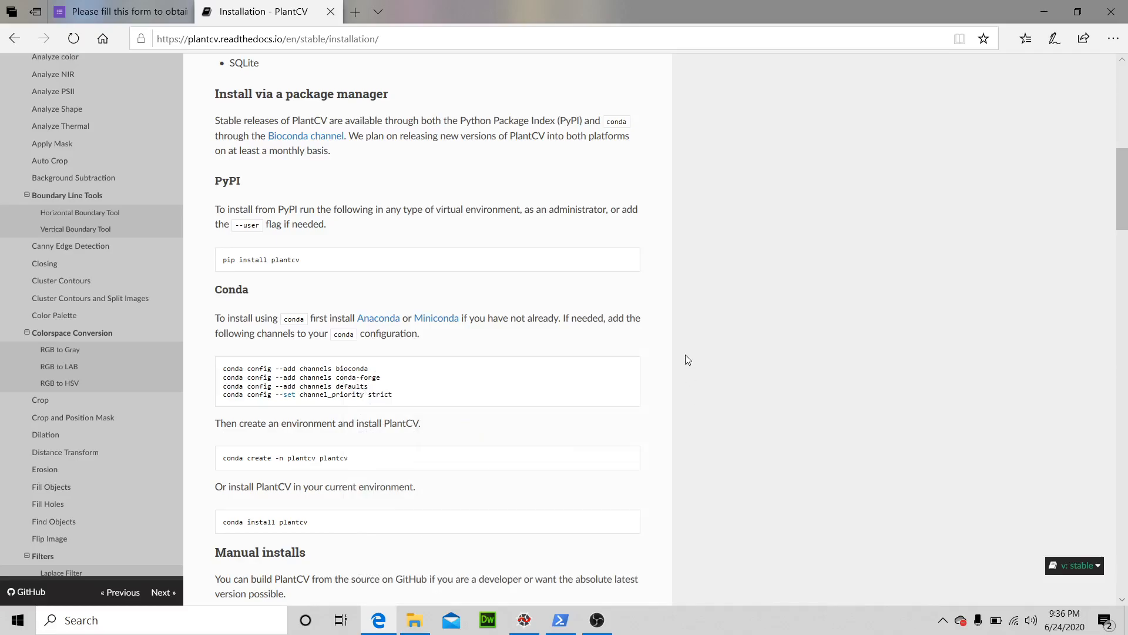
pyautogui.moveTo(562, 593)
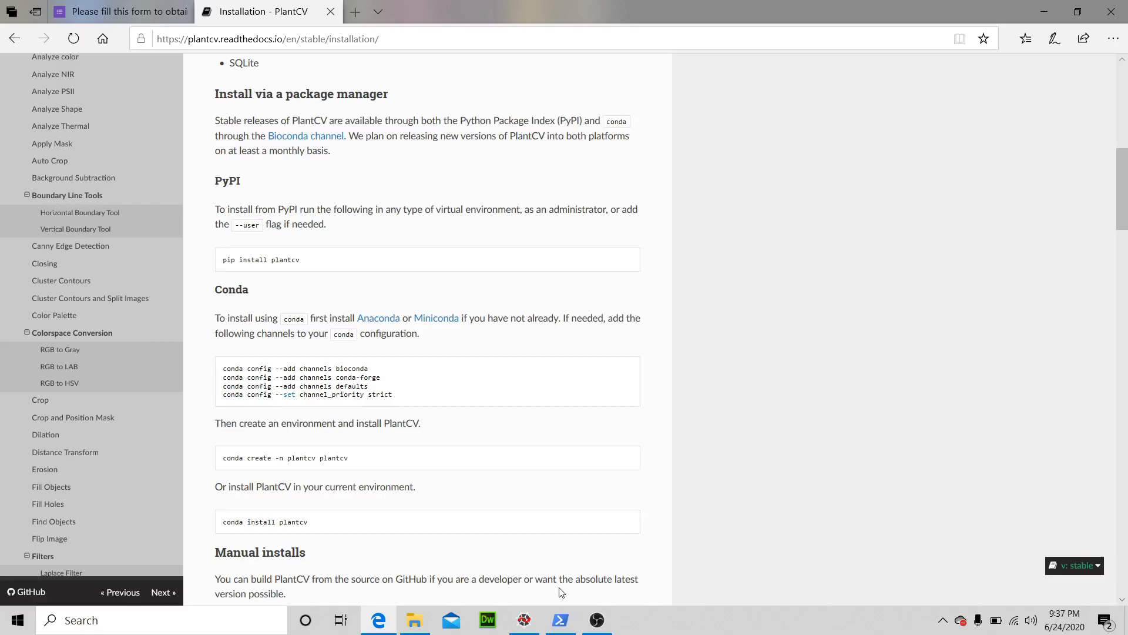
pyautogui.moveTo(276, 248)
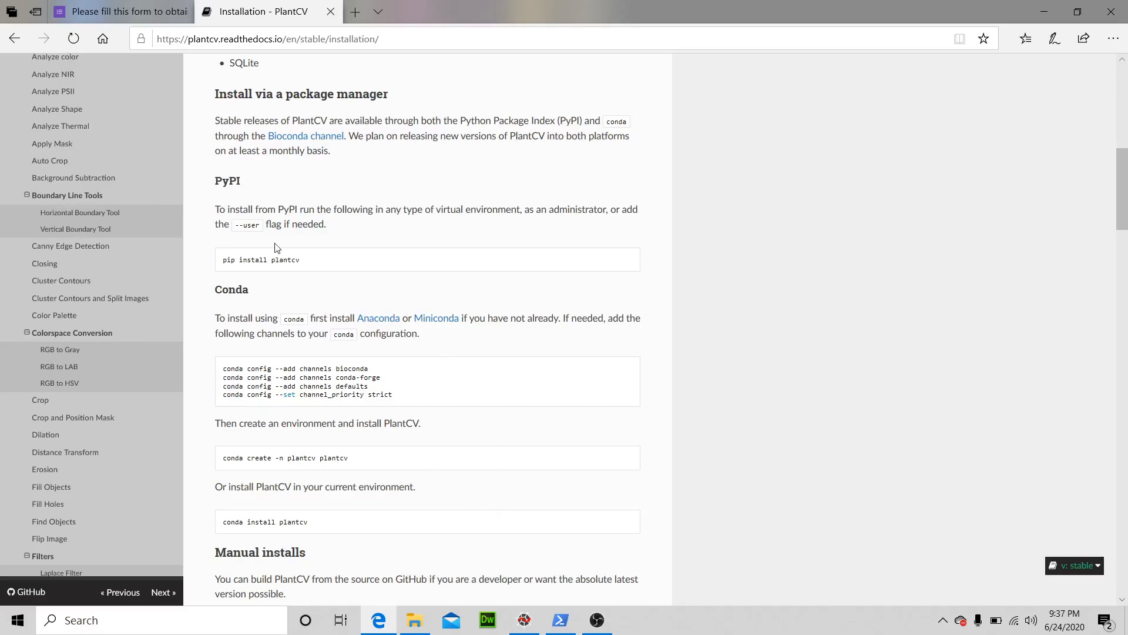
pyautogui.moveTo(294, 259)
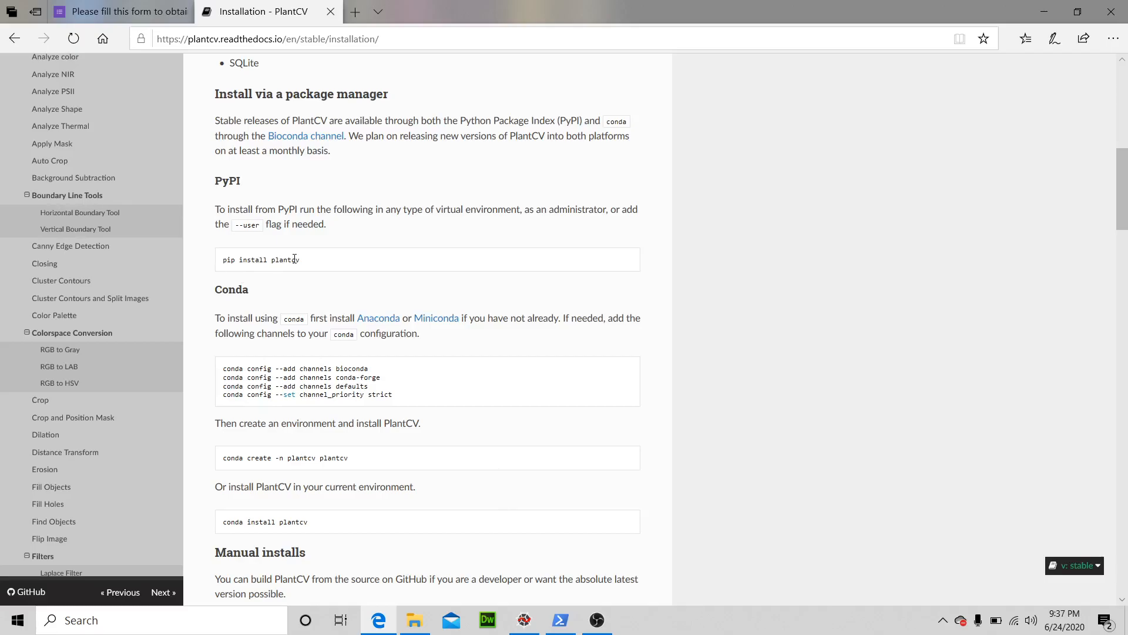
pyautogui.moveTo(290, 274)
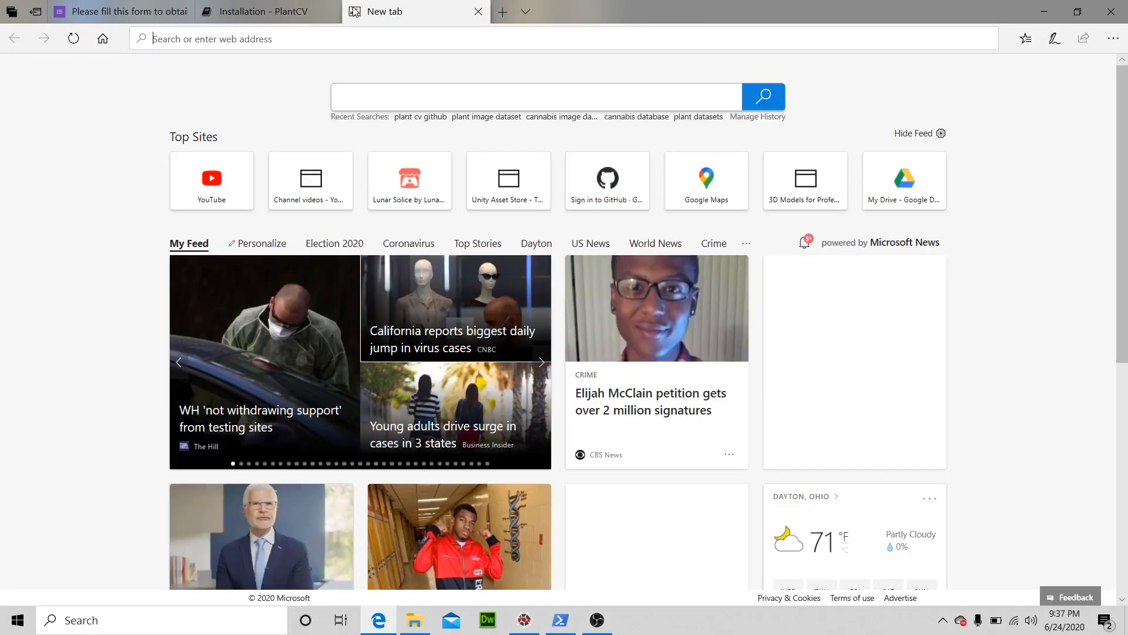
# Search Bing for 'anaconda download' from a new tab after the Windows pip install query
pyautogui.rightClick(416, 12)
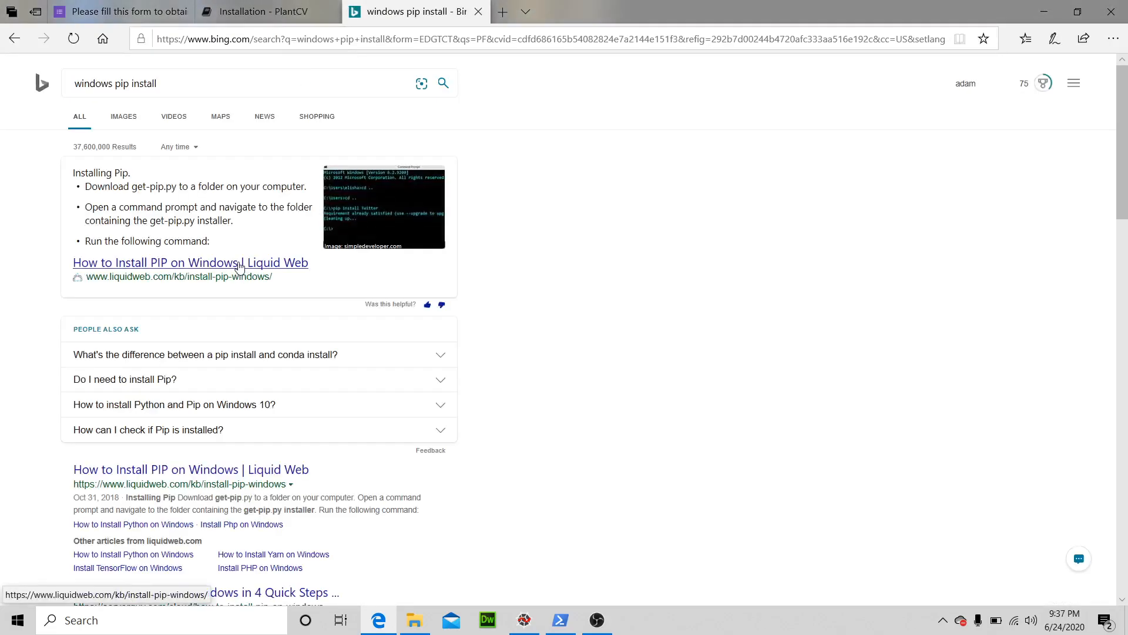
pyautogui.moveTo(220, 112)
pyautogui.write('c')
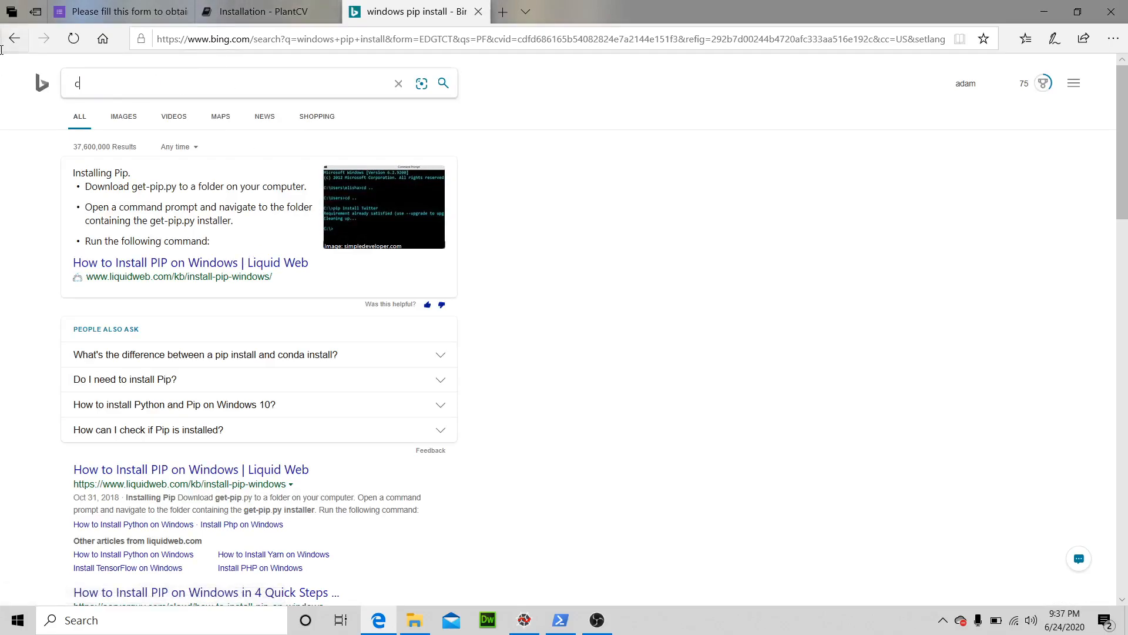
pyautogui.write('anda')
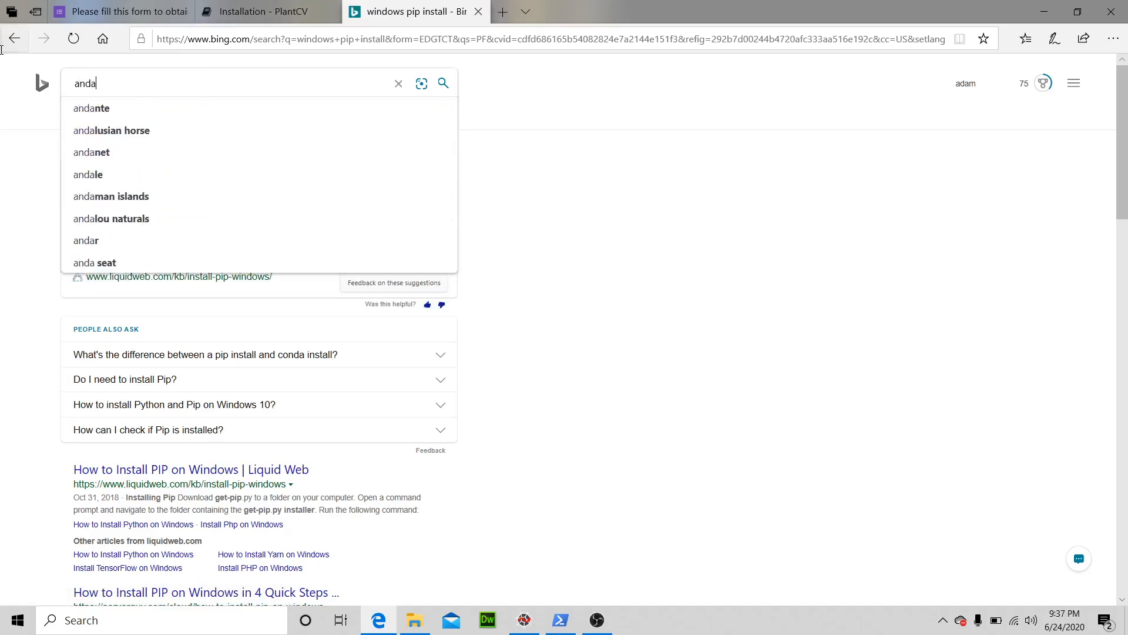
pyautogui.write('anaconda download')
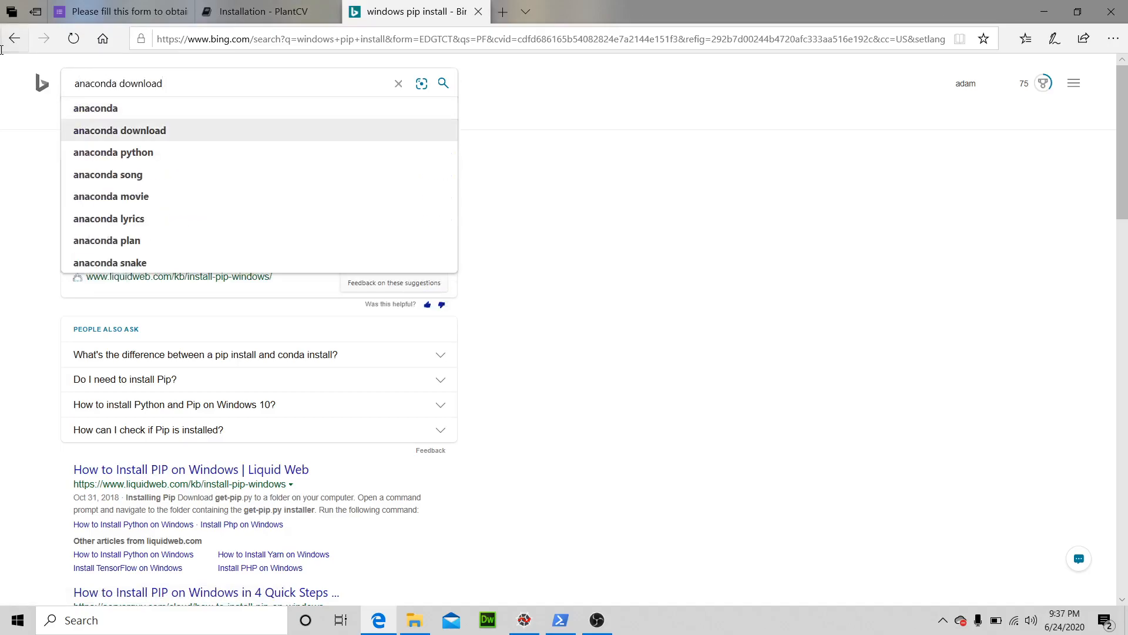
pyautogui.click(119, 131)
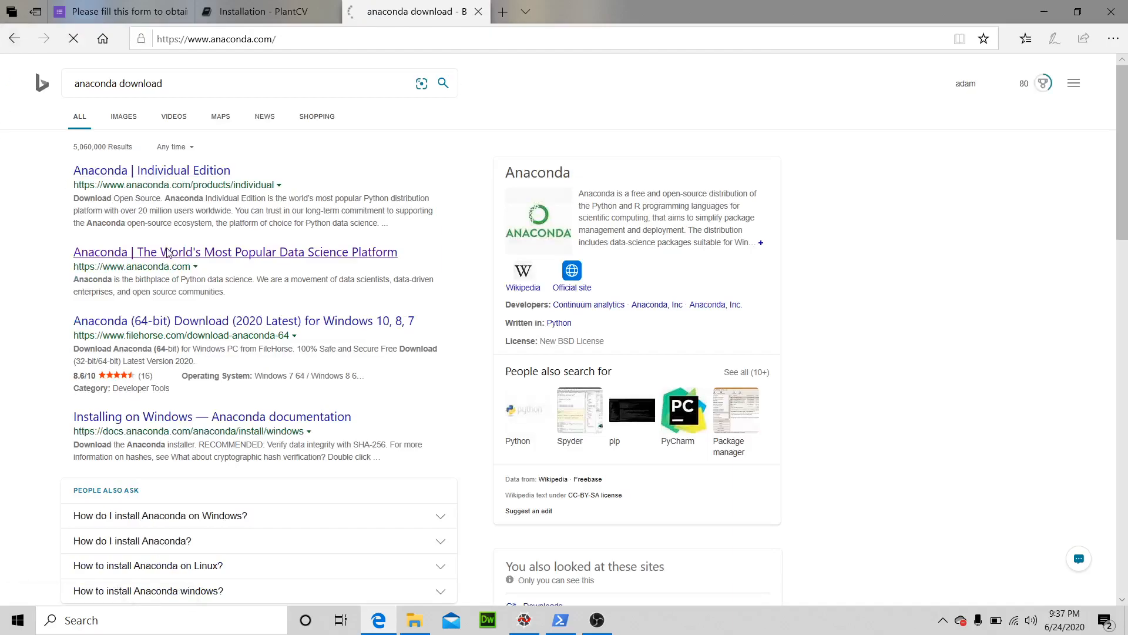
# Go to anaconda.com and bring up its Products menu
pyautogui.click(236, 251)
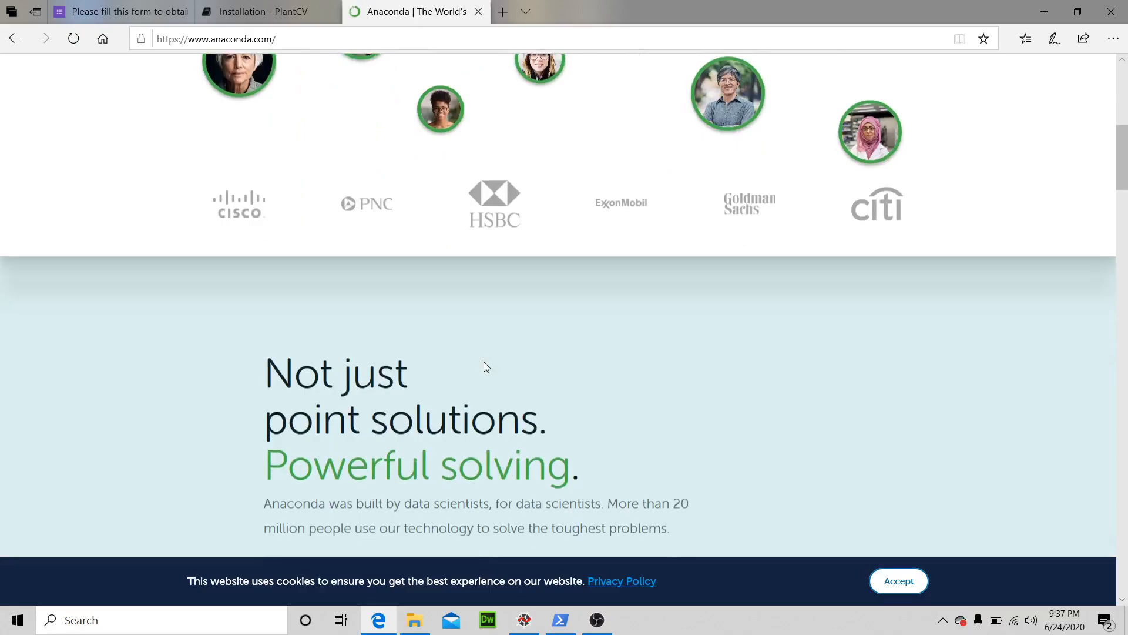
pyautogui.scroll(3)
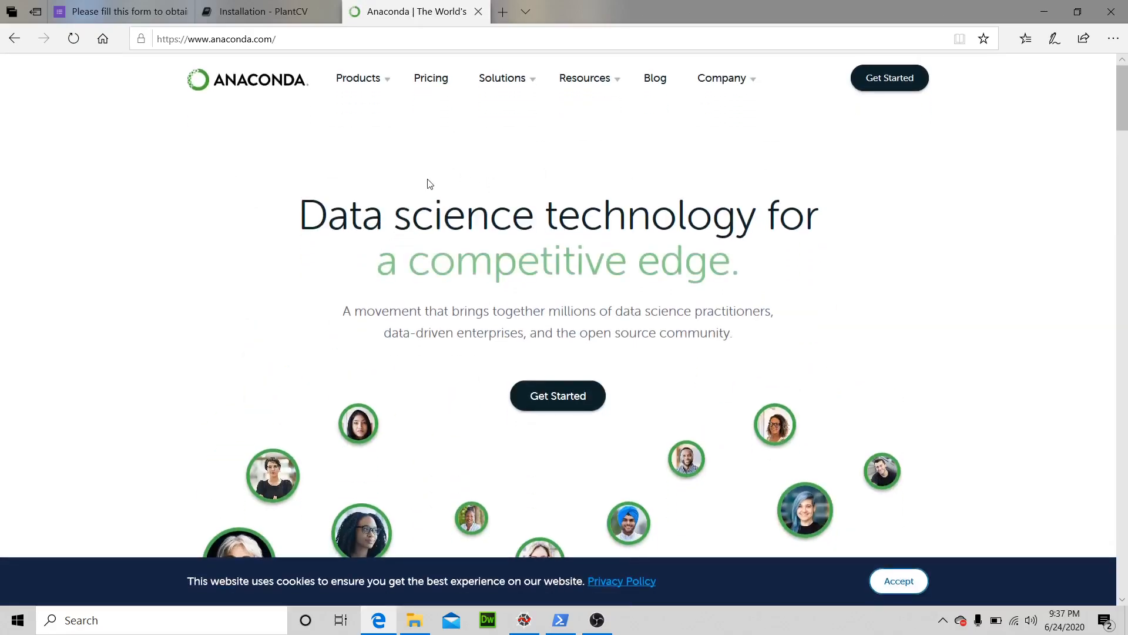
pyautogui.click(358, 77)
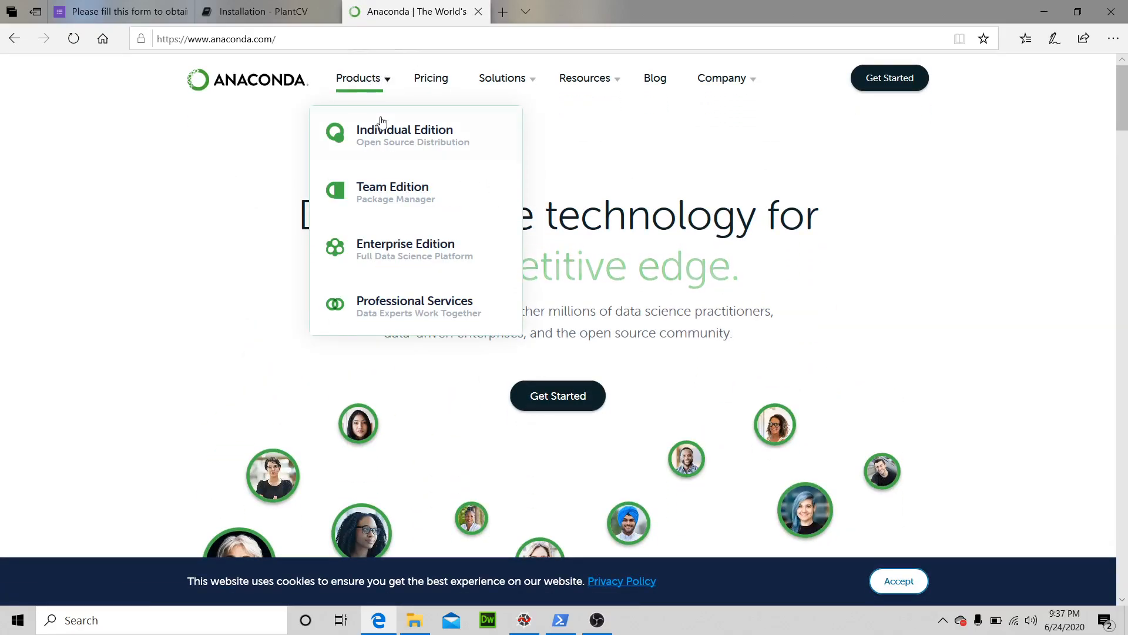
# Reach the Individual Edition installers list with the Windows Python 3.7 64-Bit installer
pyautogui.click(404, 135)
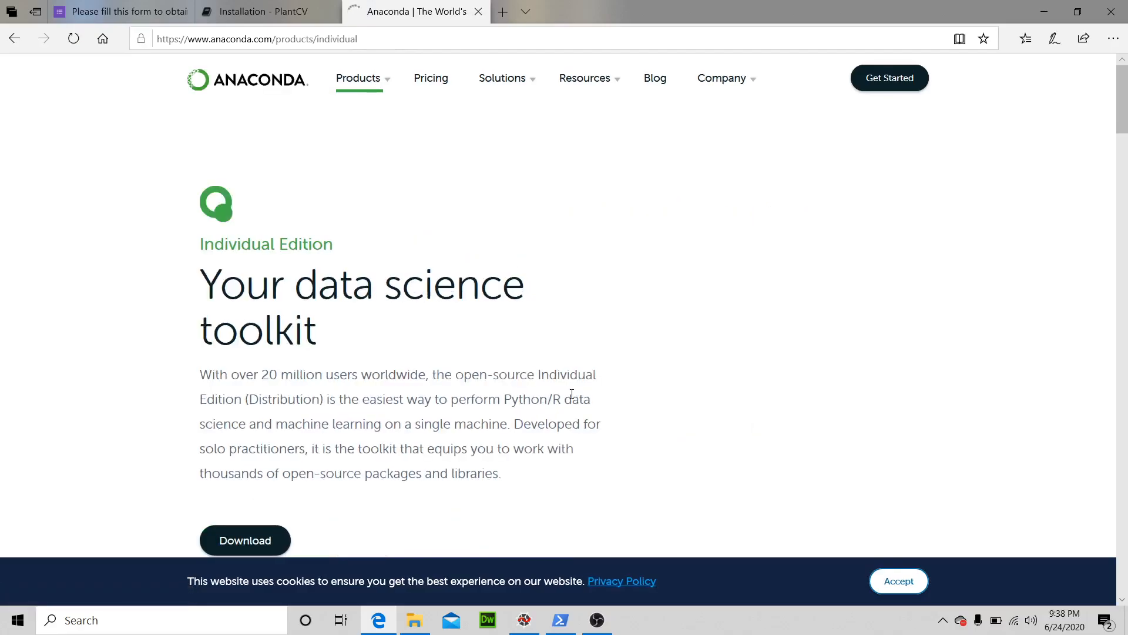
pyautogui.scroll(-3)
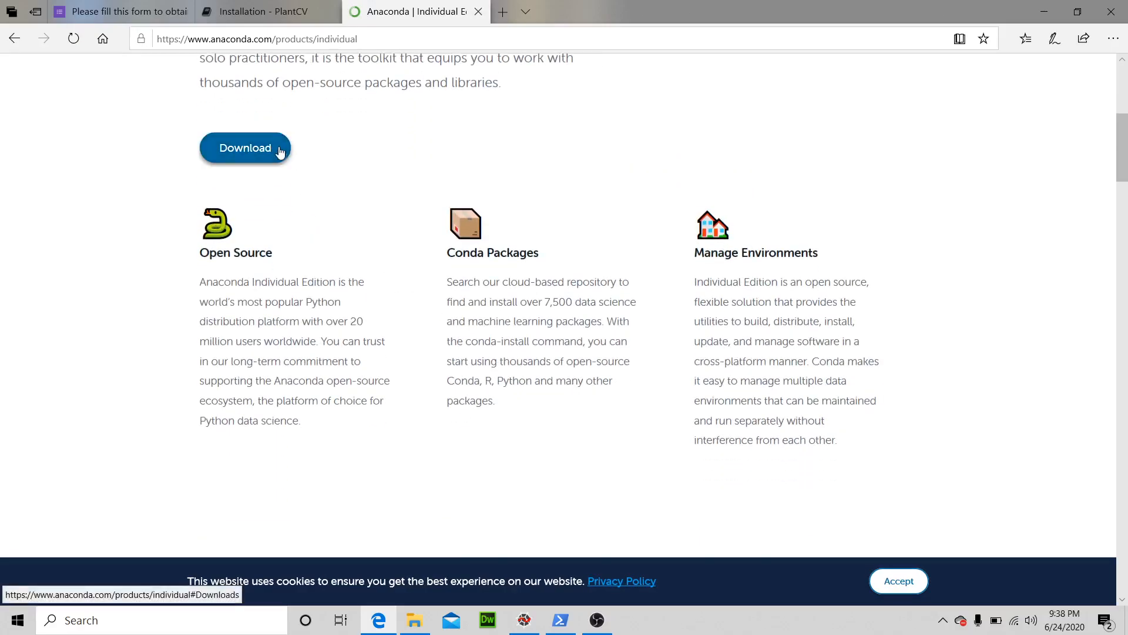
pyautogui.click(245, 148)
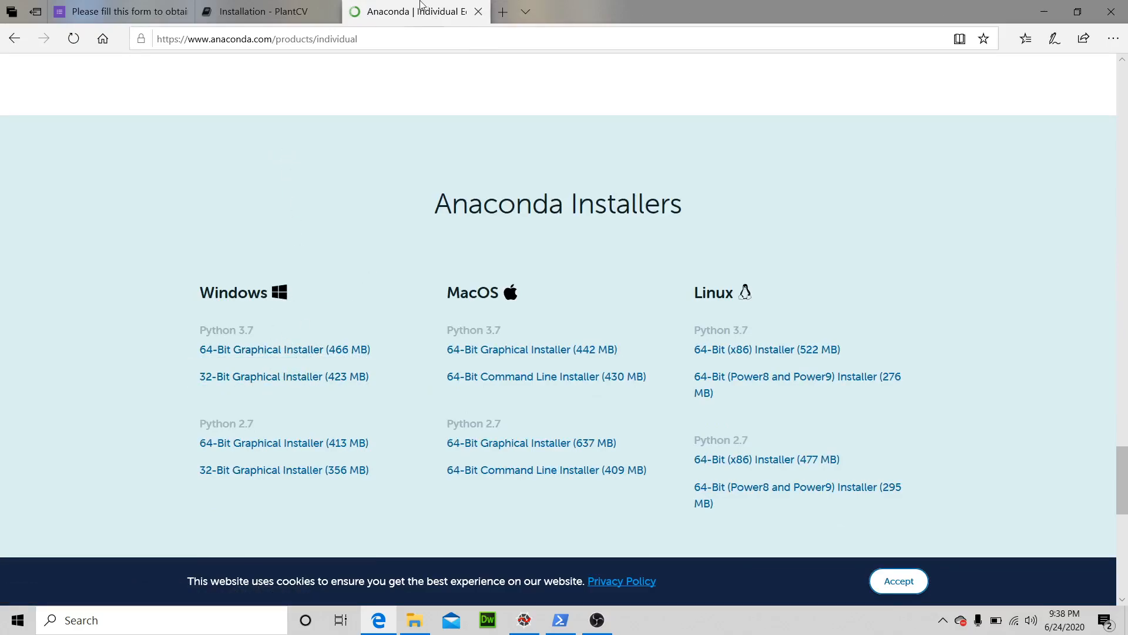
# Review the PlantCV installation guide down through manual, Conda and Cloud9 sections to the end
pyautogui.click(478, 12)
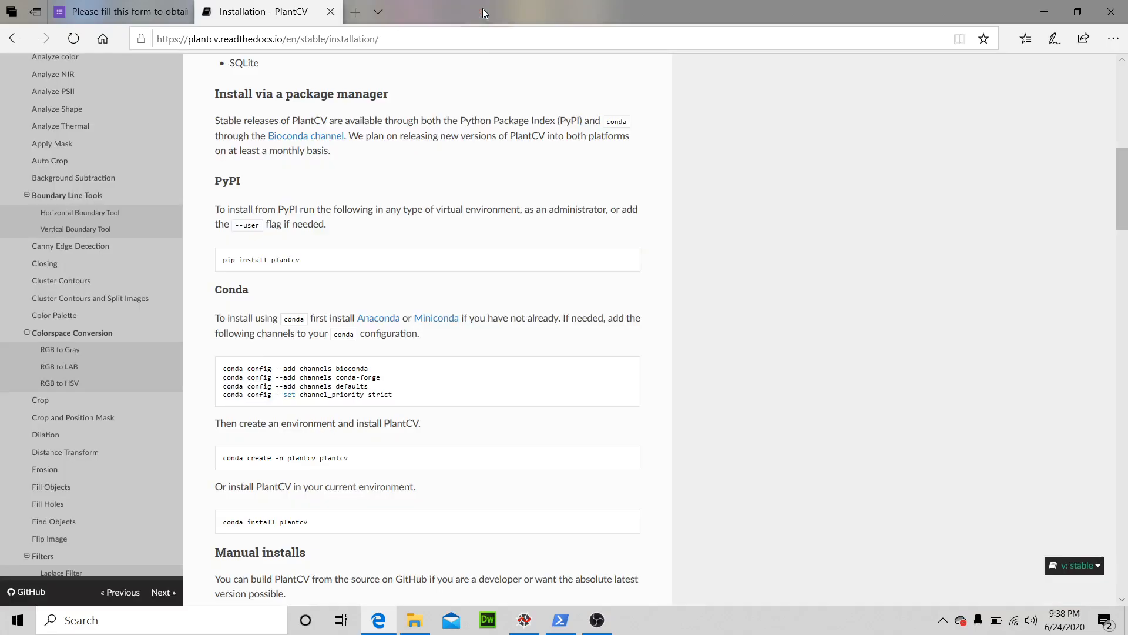
pyautogui.moveTo(280, 345)
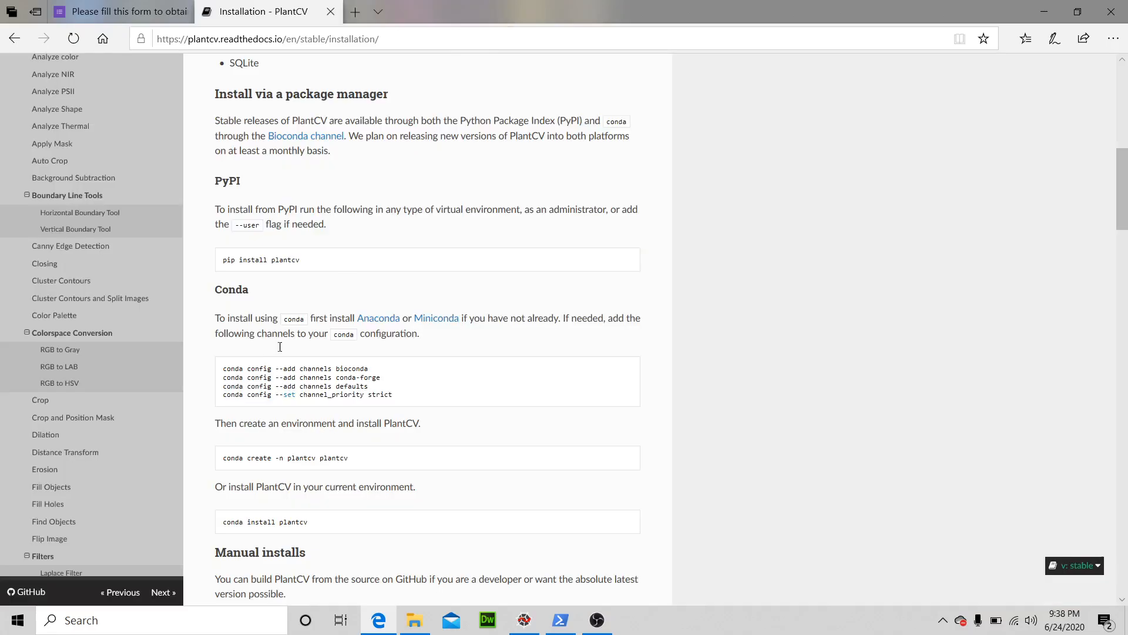
pyautogui.moveTo(282, 198)
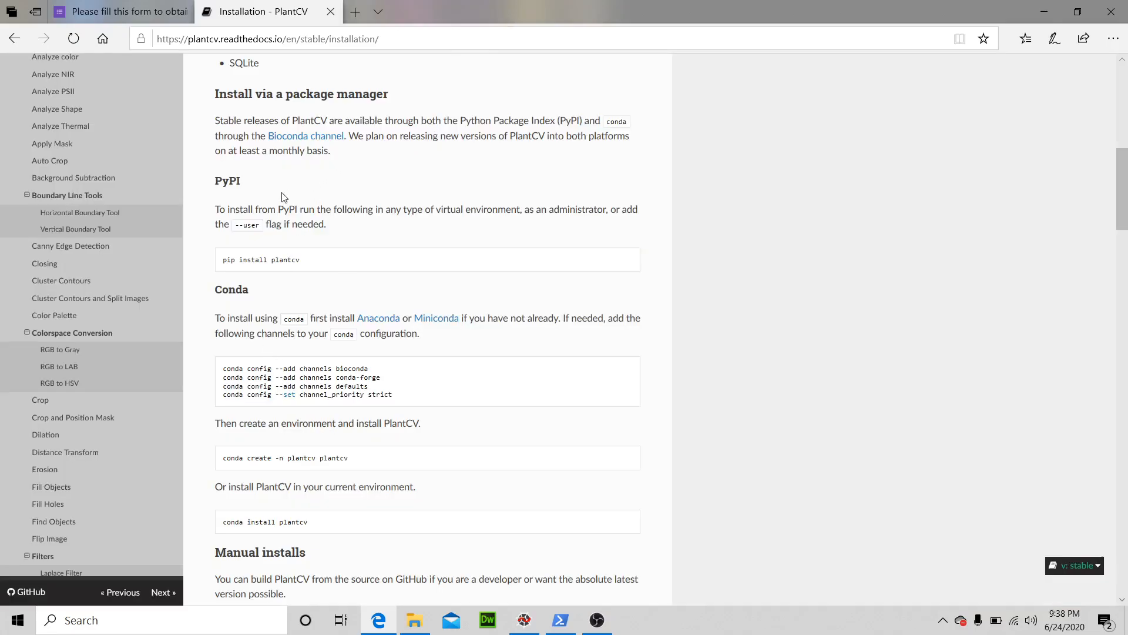
pyautogui.moveTo(311, 263)
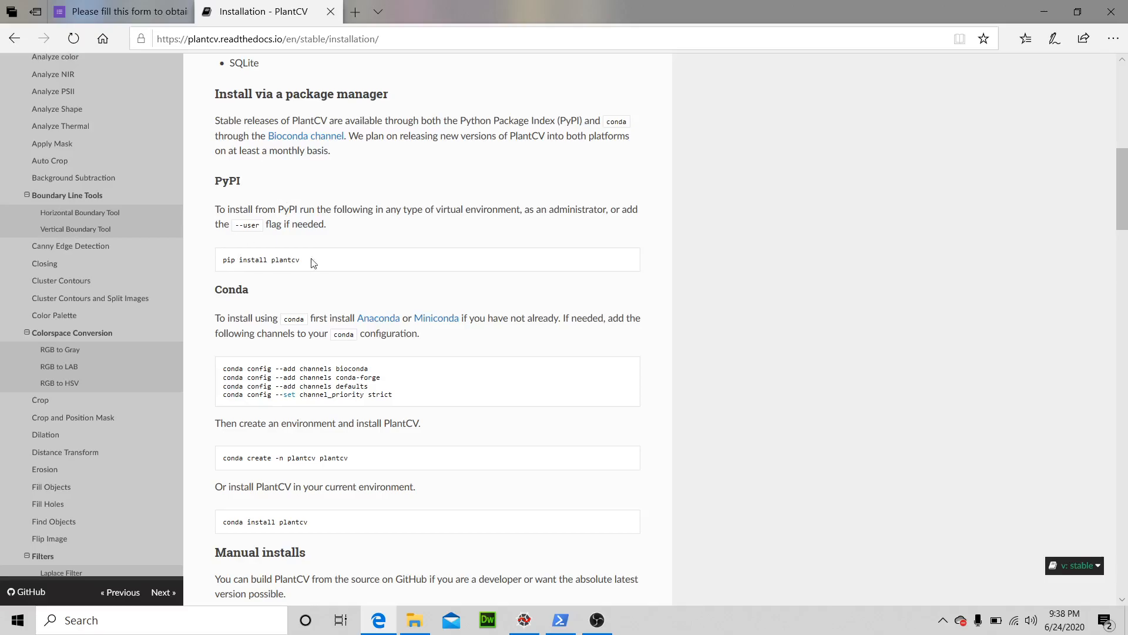
pyautogui.scroll(-3)
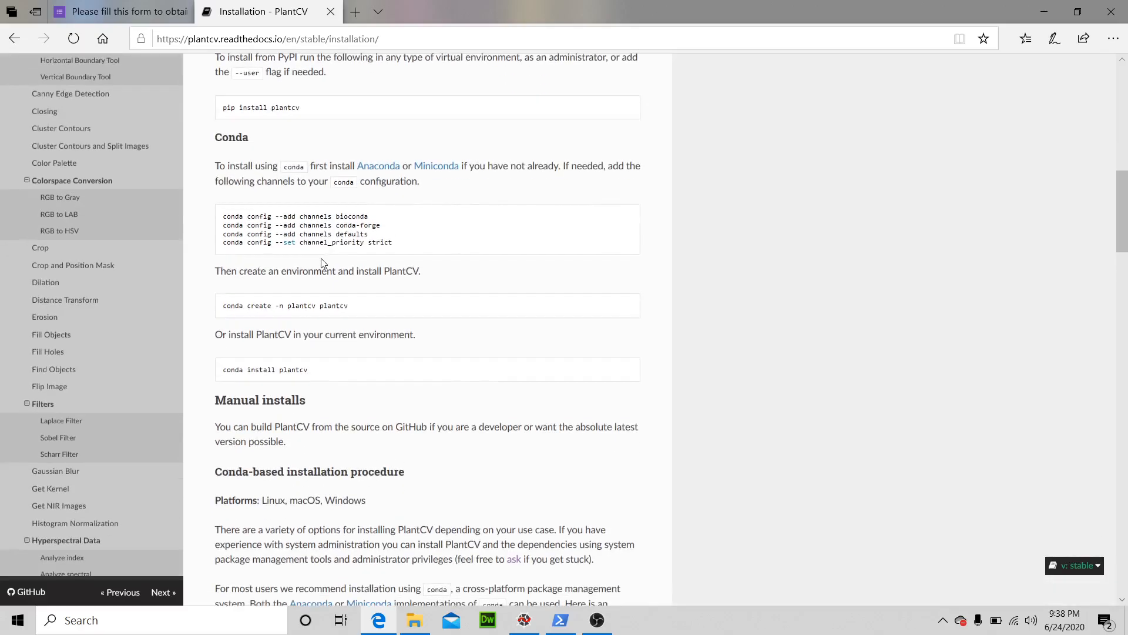
pyautogui.moveTo(257, 388)
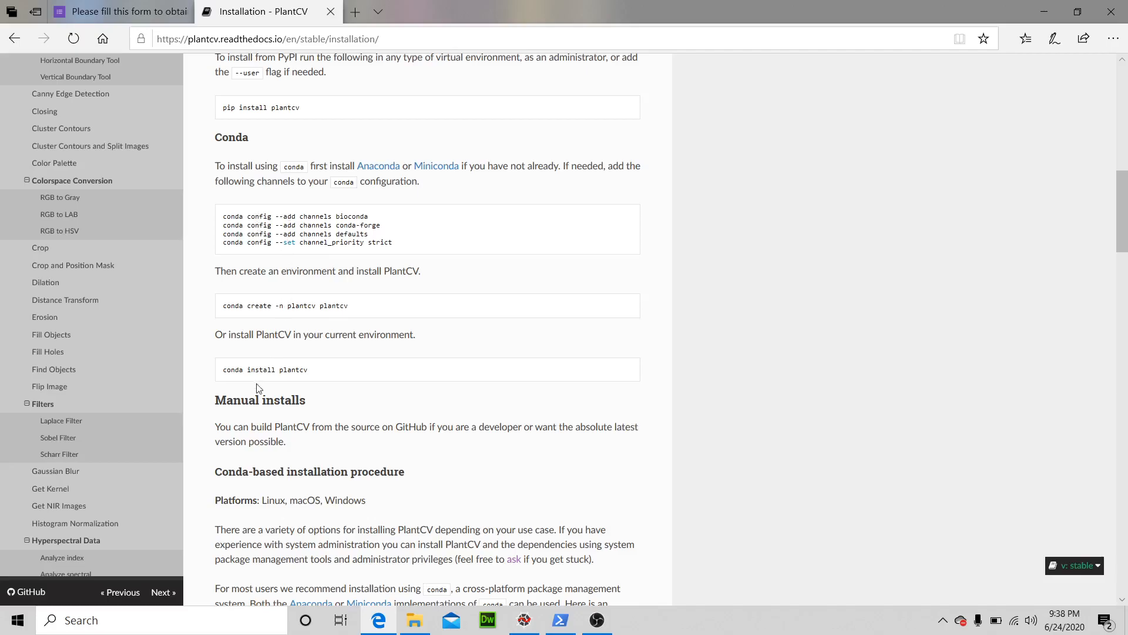
pyautogui.moveTo(324, 92)
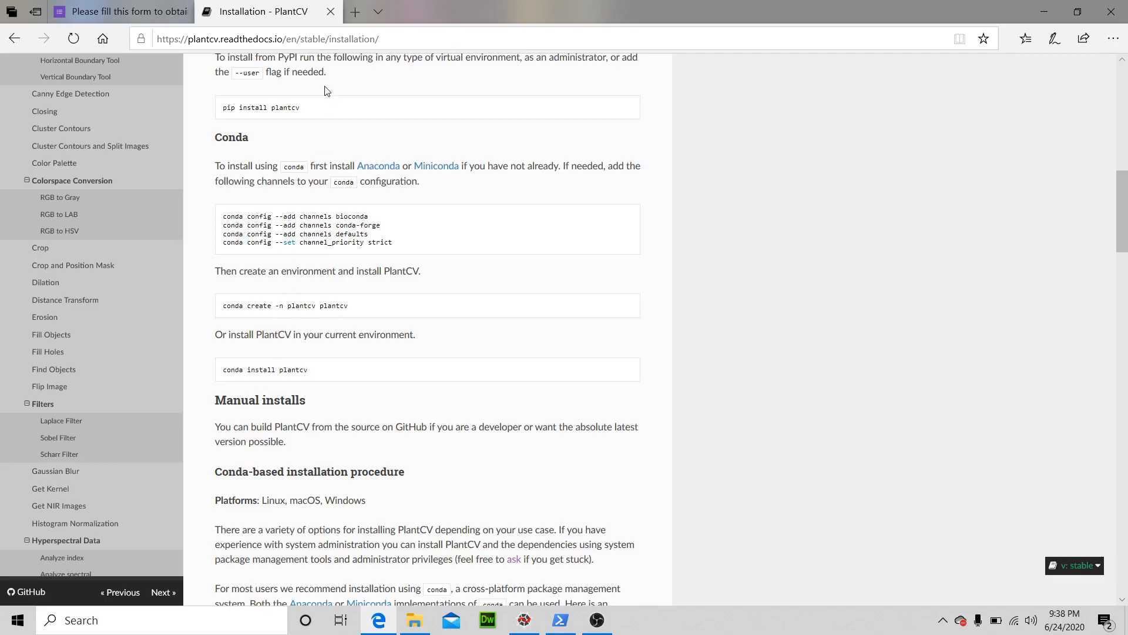
pyautogui.scroll(-3)
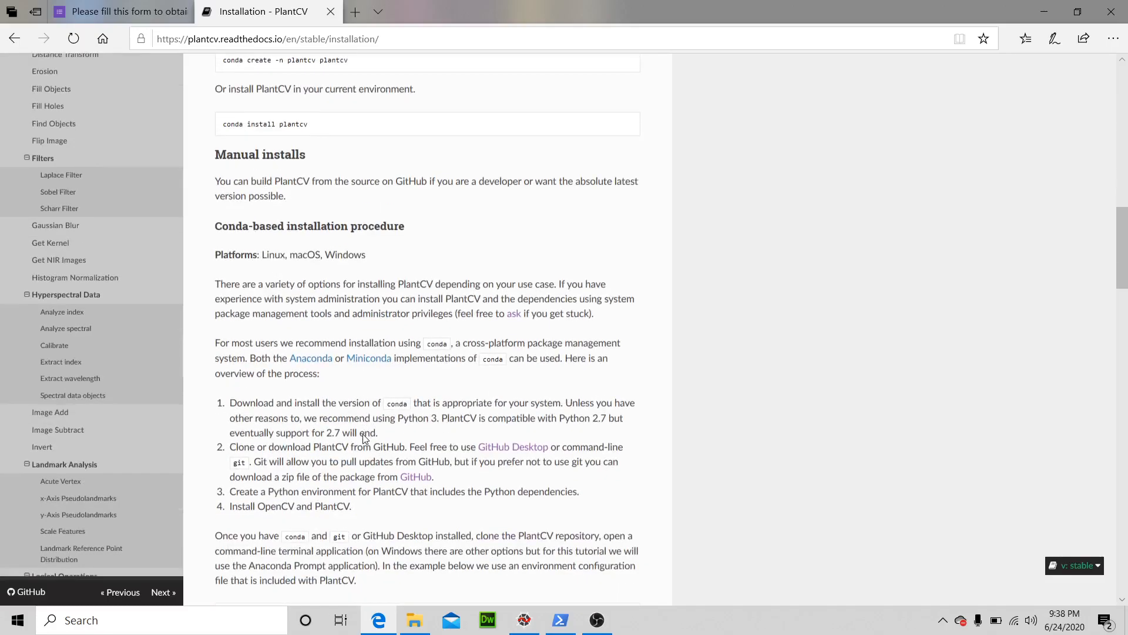
pyautogui.scroll(-3)
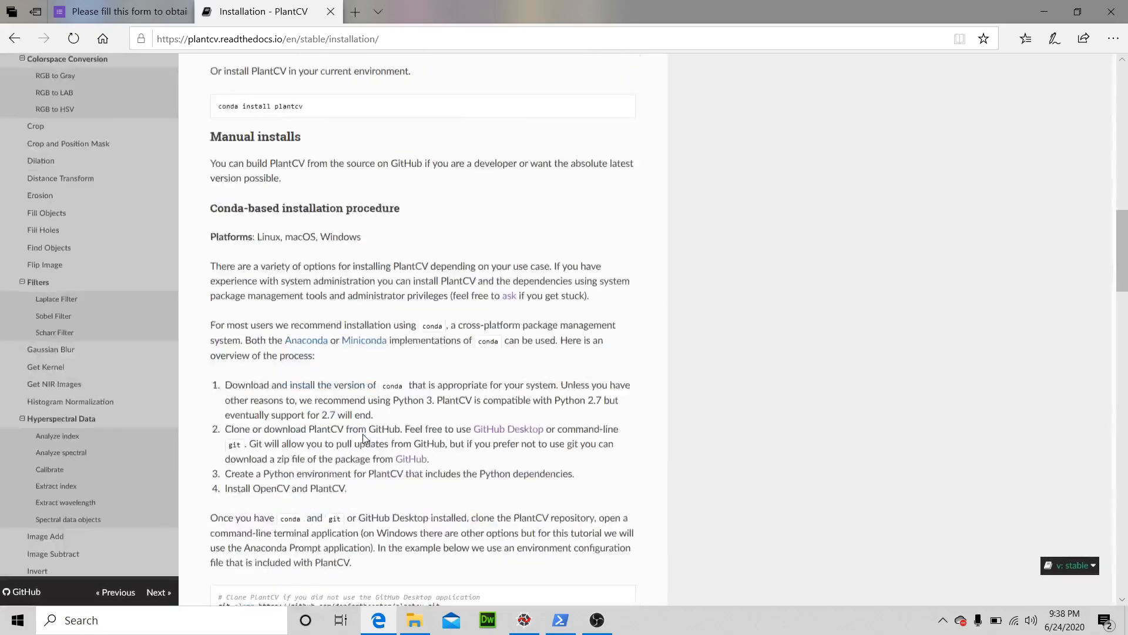
pyautogui.scroll(-3)
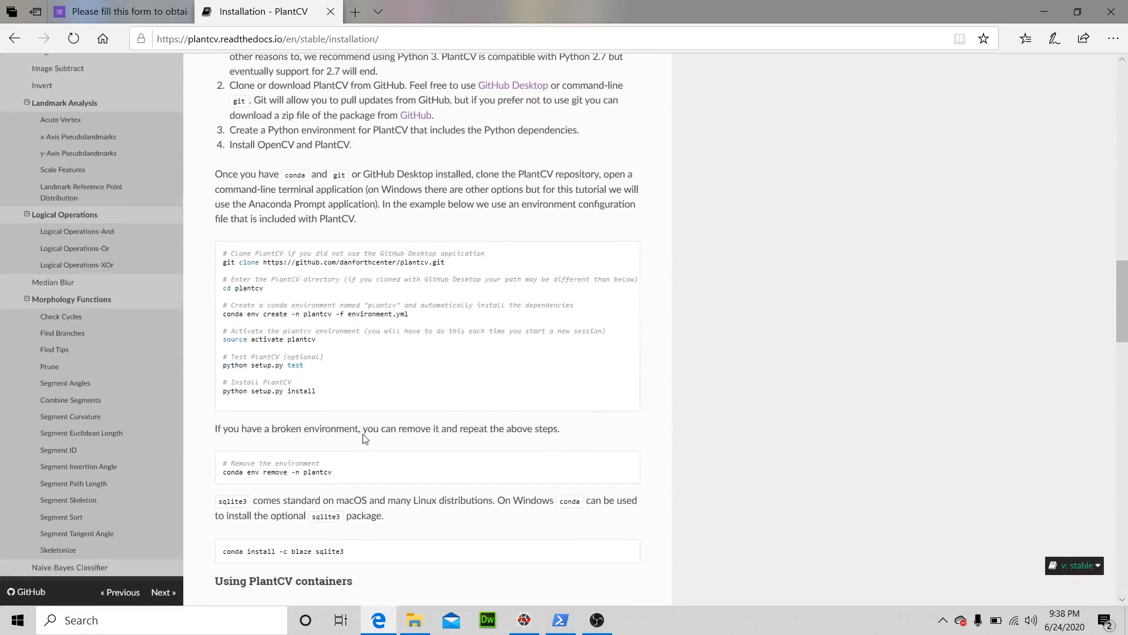
pyautogui.scroll(-3)
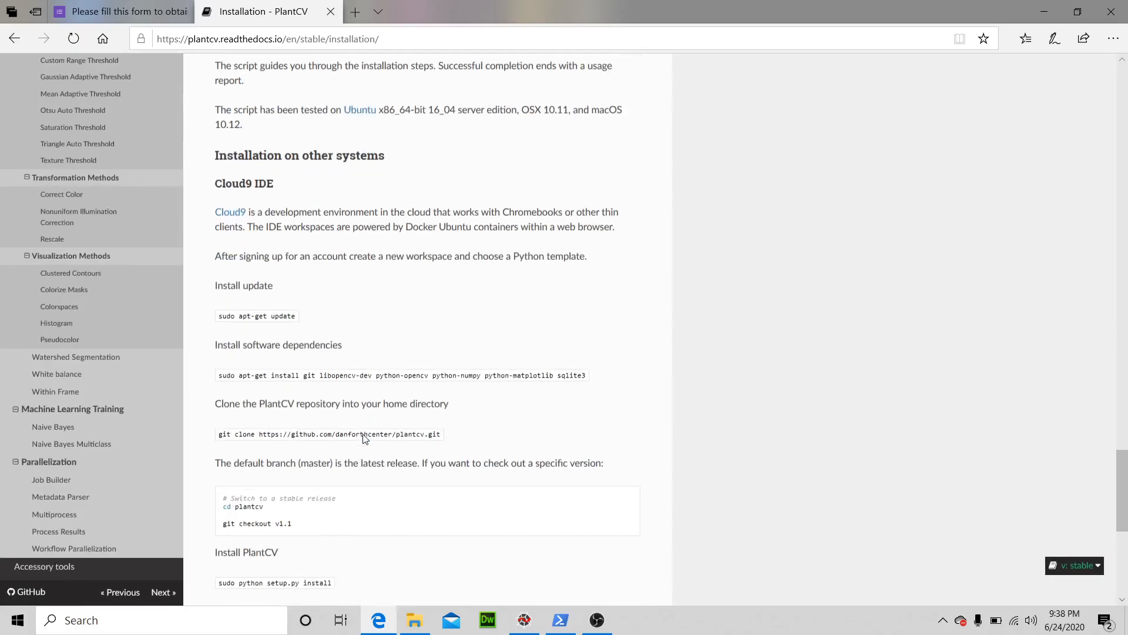
pyautogui.scroll(-3)
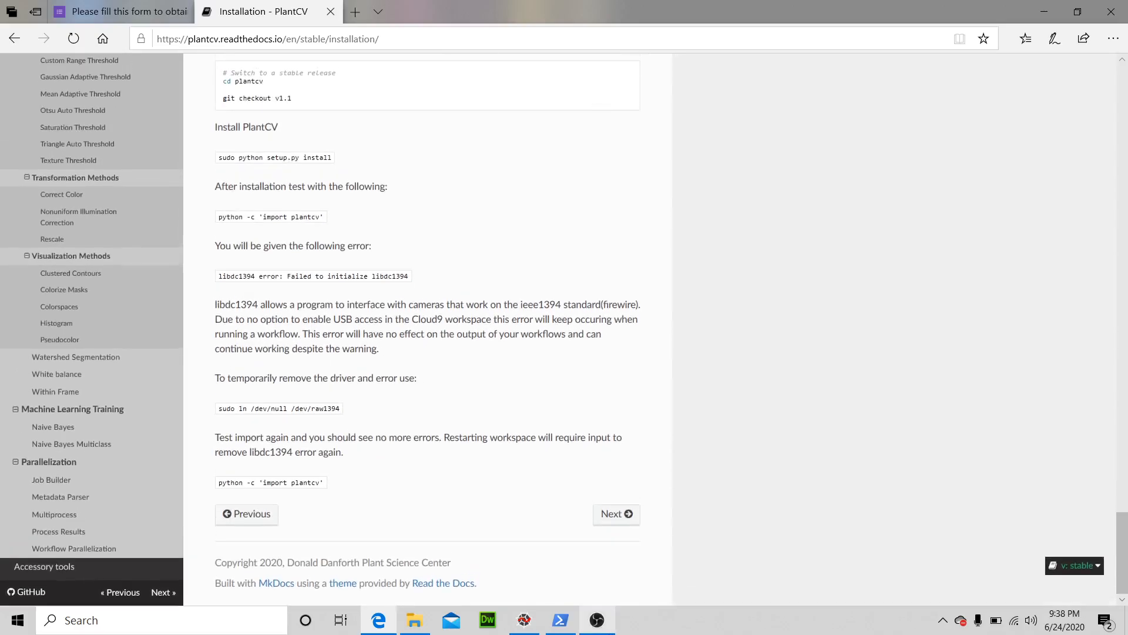
pyautogui.click(597, 619)
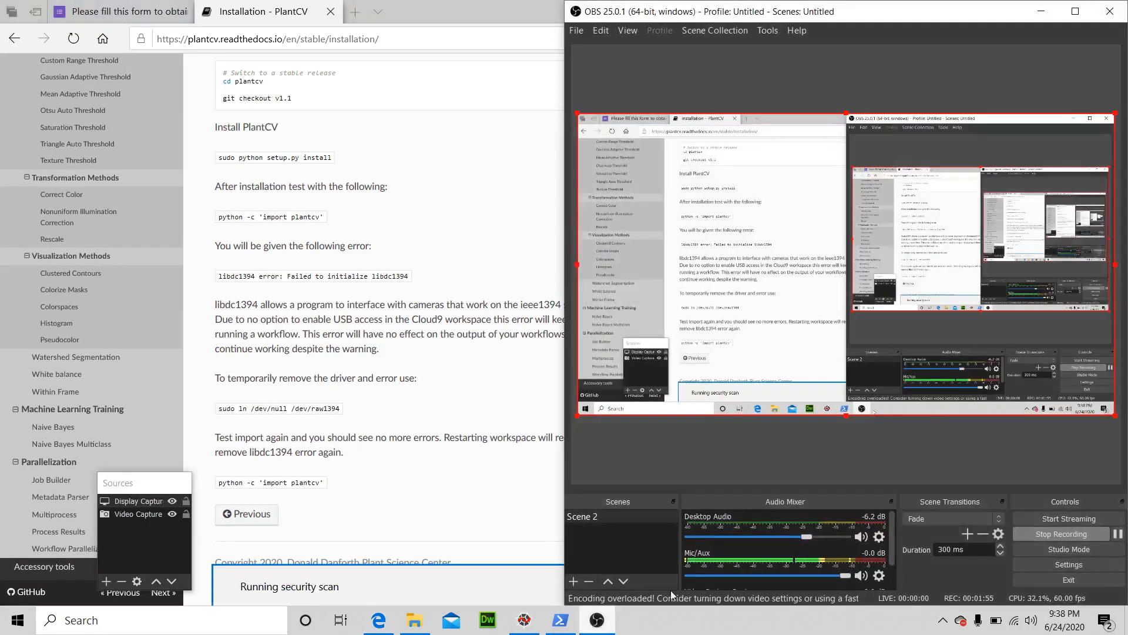